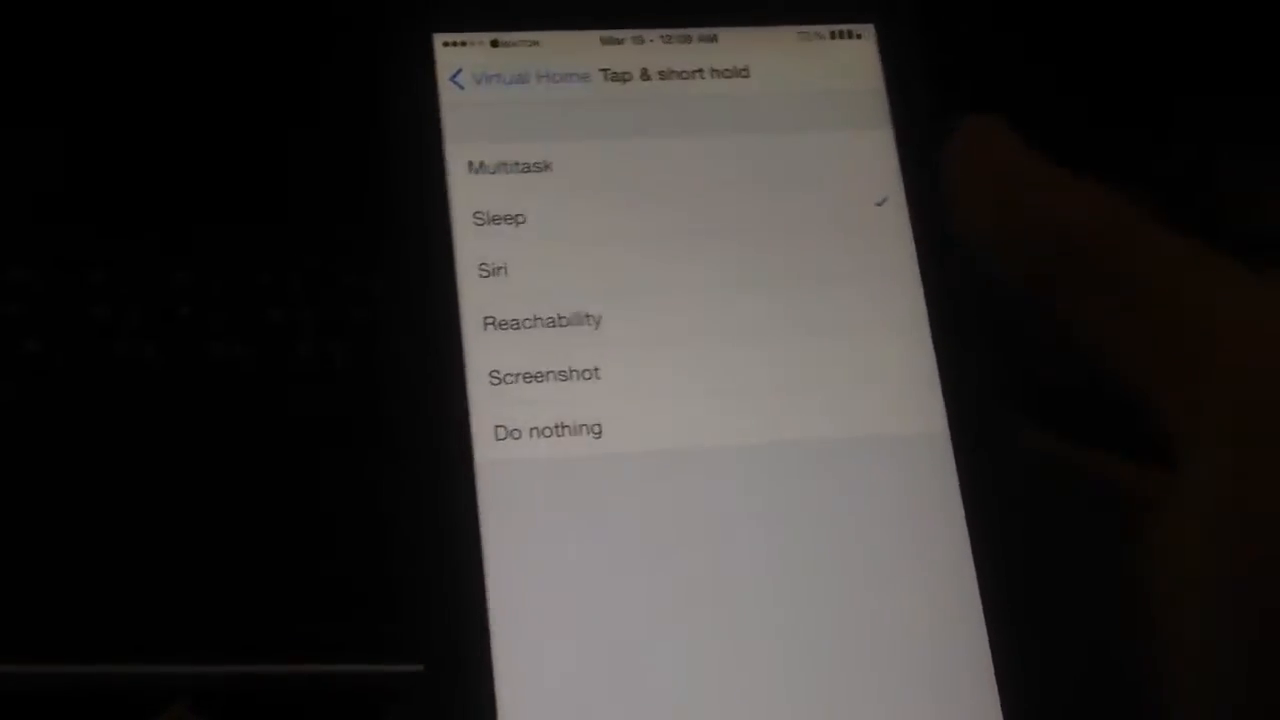
Review the Virtual Home tap and short hold actions (Sleep checked) and return to the home screen
{"action": "left_click", "coordinate": [458, 78]}
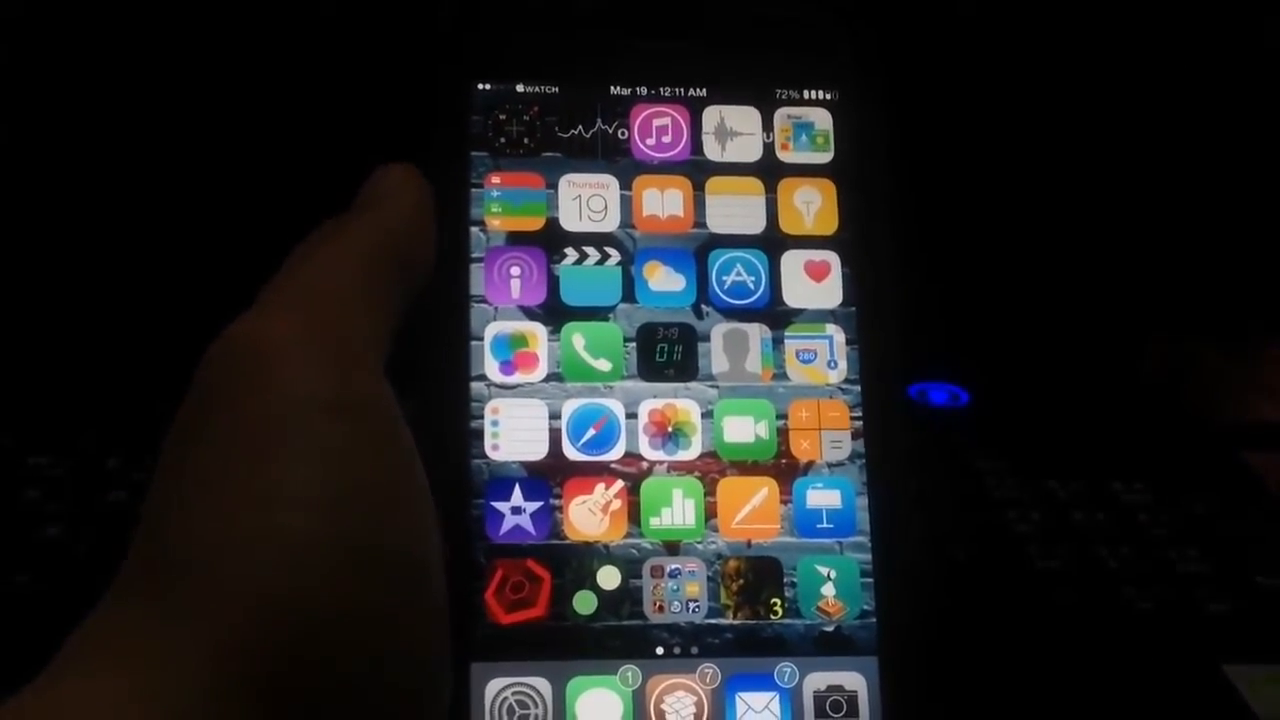
Swipe the home screen to reach and launch the Settings app
{"action": "scroll", "scroll_direction": "left", "scroll_amount": 3}
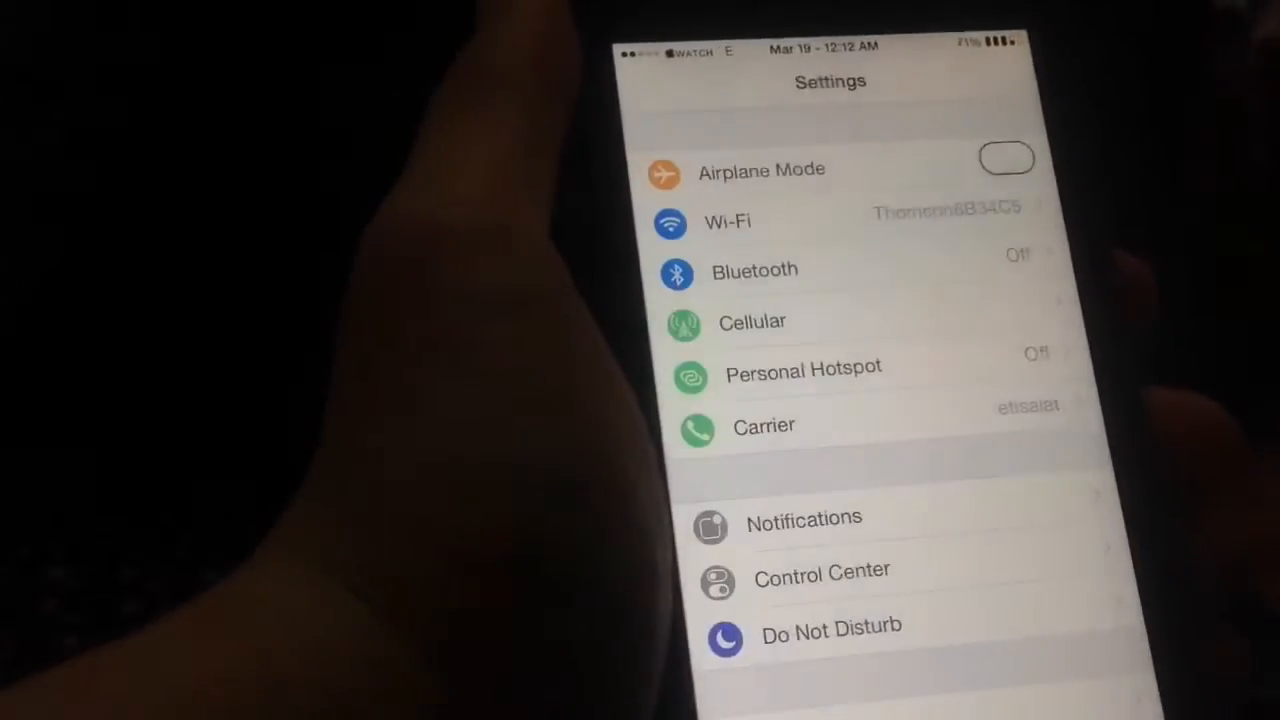
Scroll the Settings list down to the tweaks section and enter BioProtect settings
{"action": "scroll", "scroll_direction": "down", "scroll_amount": 3}
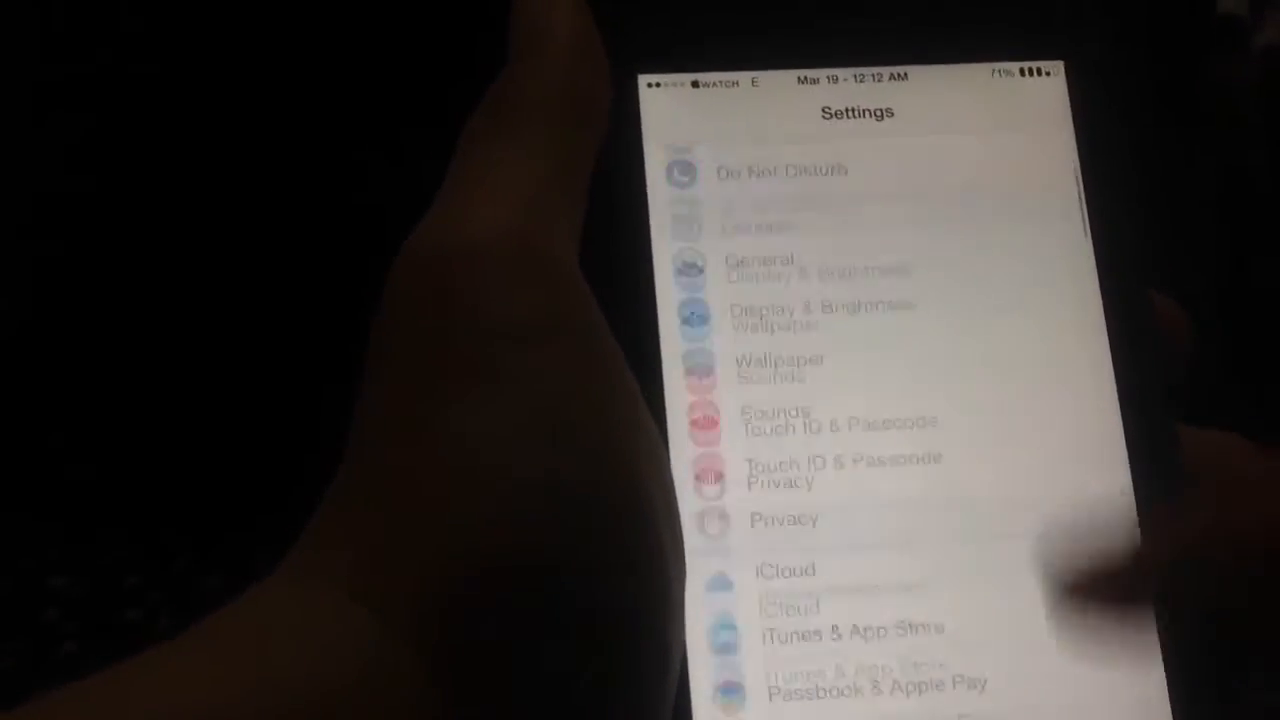
{"action": "scroll", "scroll_direction": "down", "scroll_amount": 3}
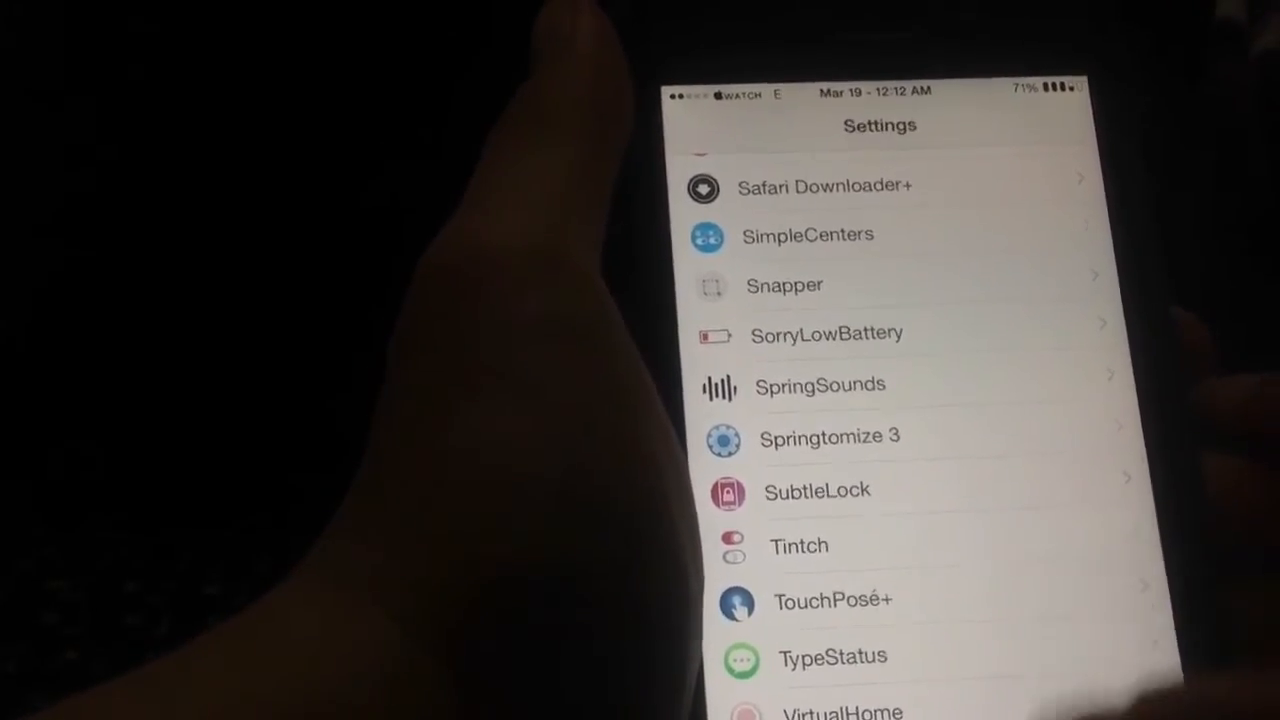
{"action": "scroll", "scroll_direction": "down", "scroll_amount": 3}
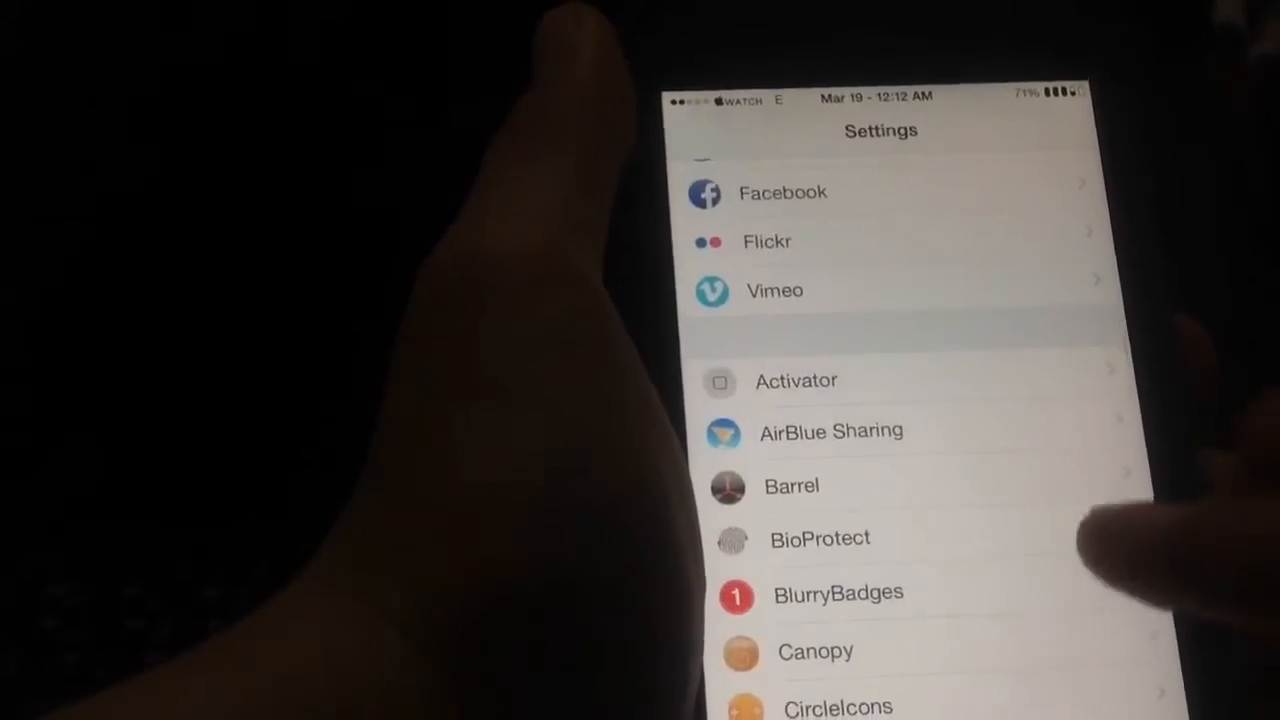
{"action": "left_click", "coordinate": [819, 538]}
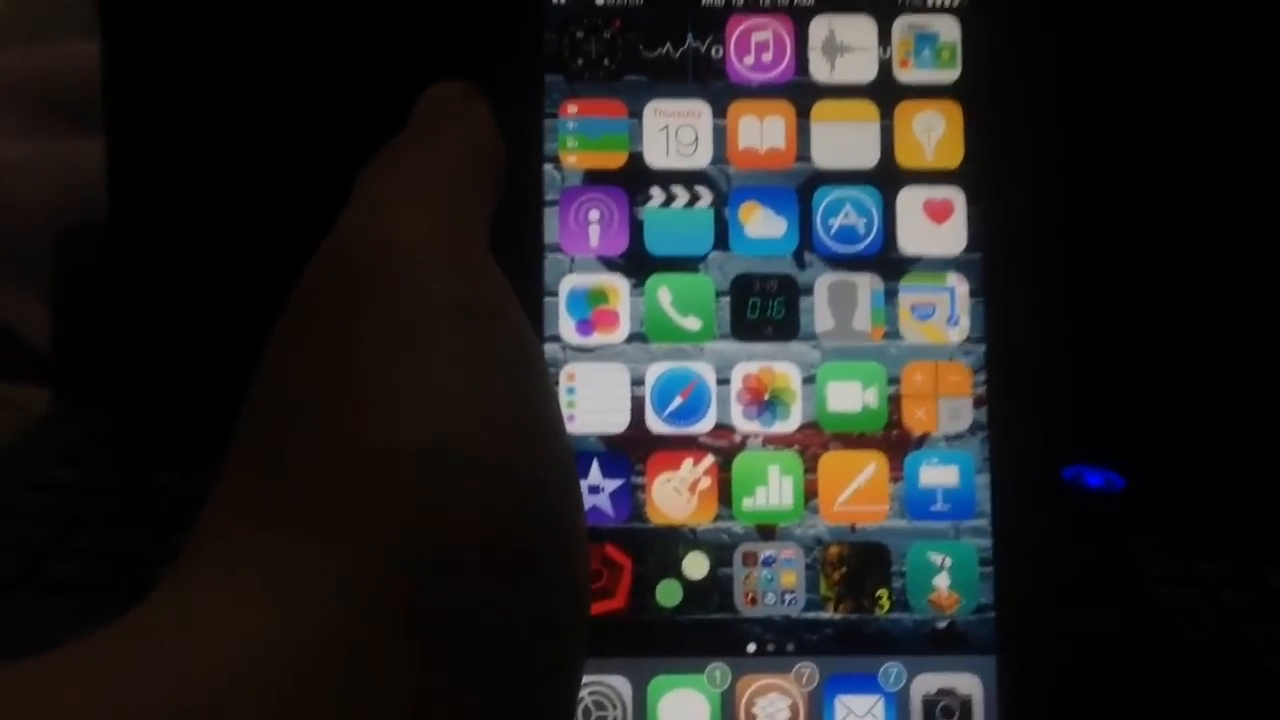
Move the home screen to its second page of apps after leaving Photos
{"action": "scroll", "scroll_direction": "left", "scroll_amount": 3}
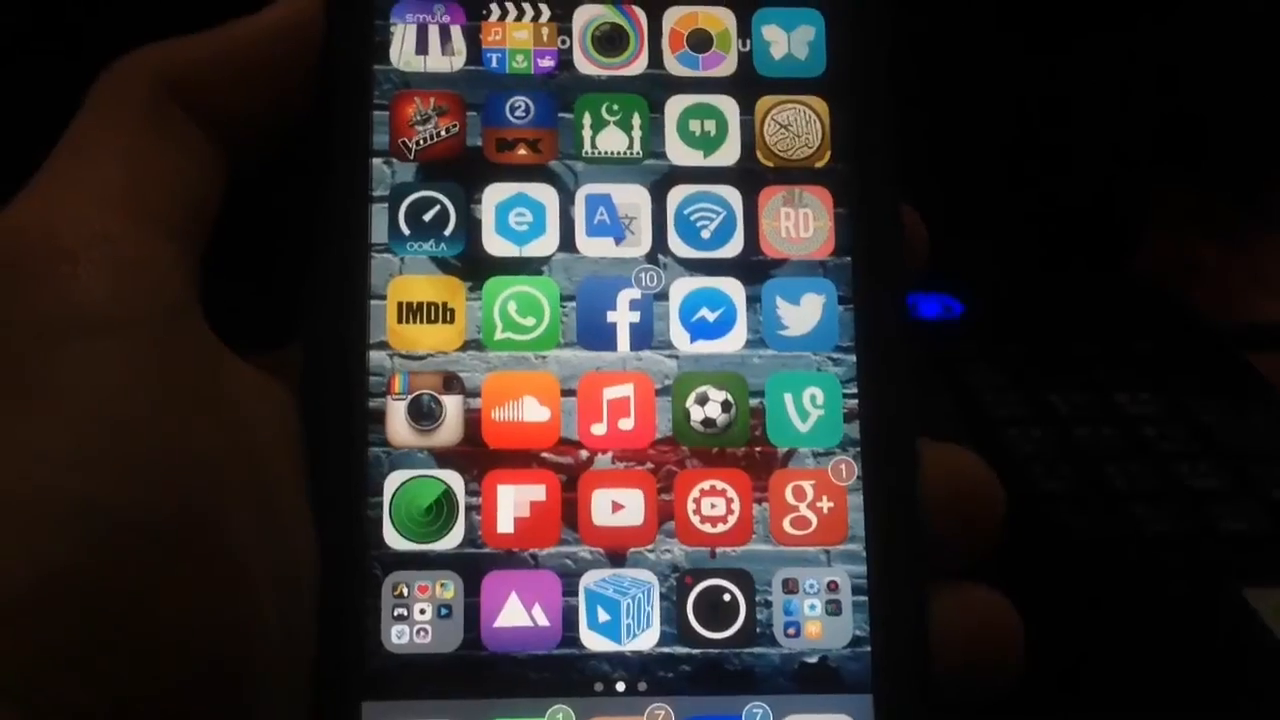